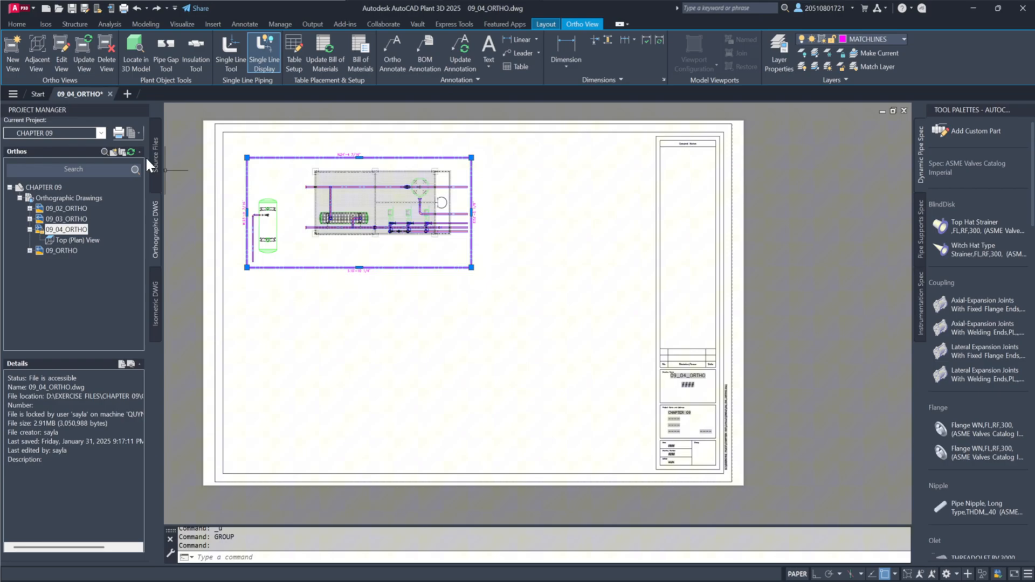
Step: Create a Front adjacent view from the plan viewport and place it below the plan
left_click(36, 43)
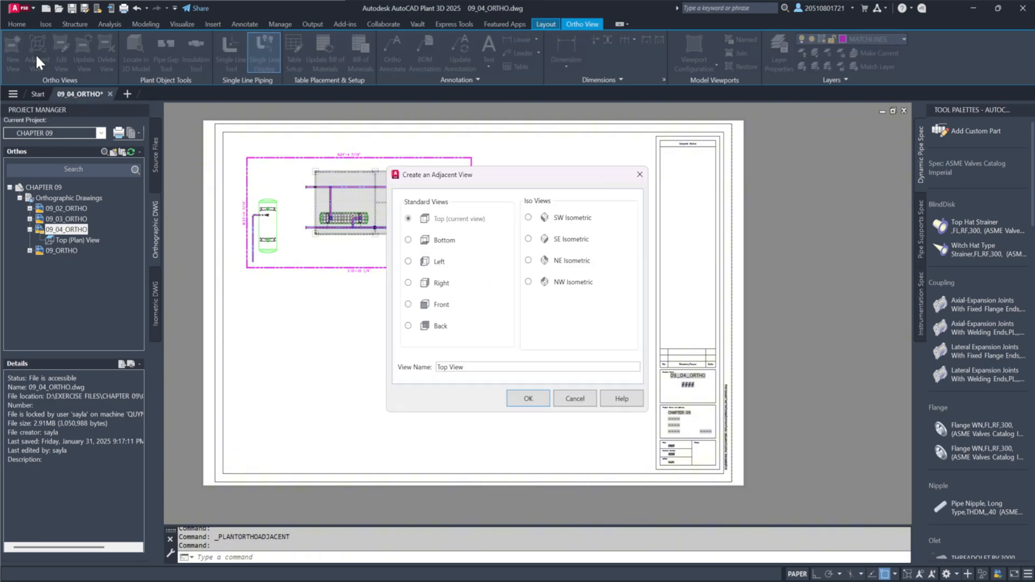
mouse_move(417, 313)
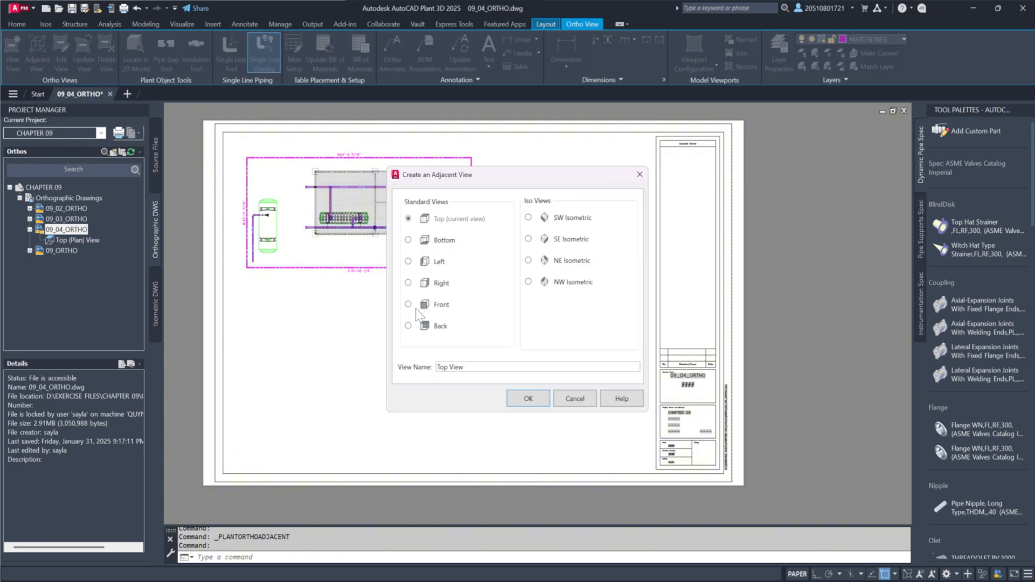
left_click(408, 304)
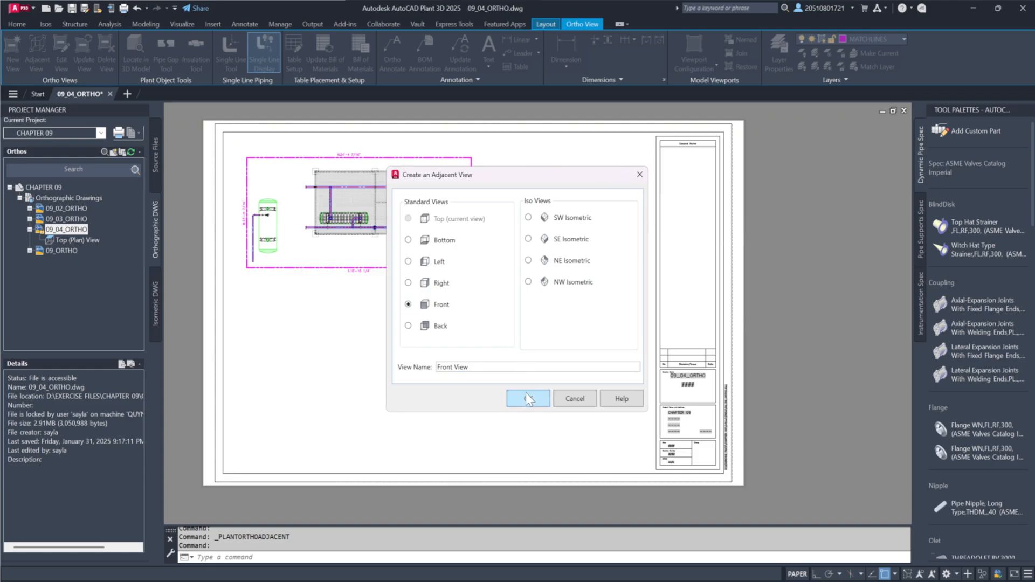
left_click(527, 399)
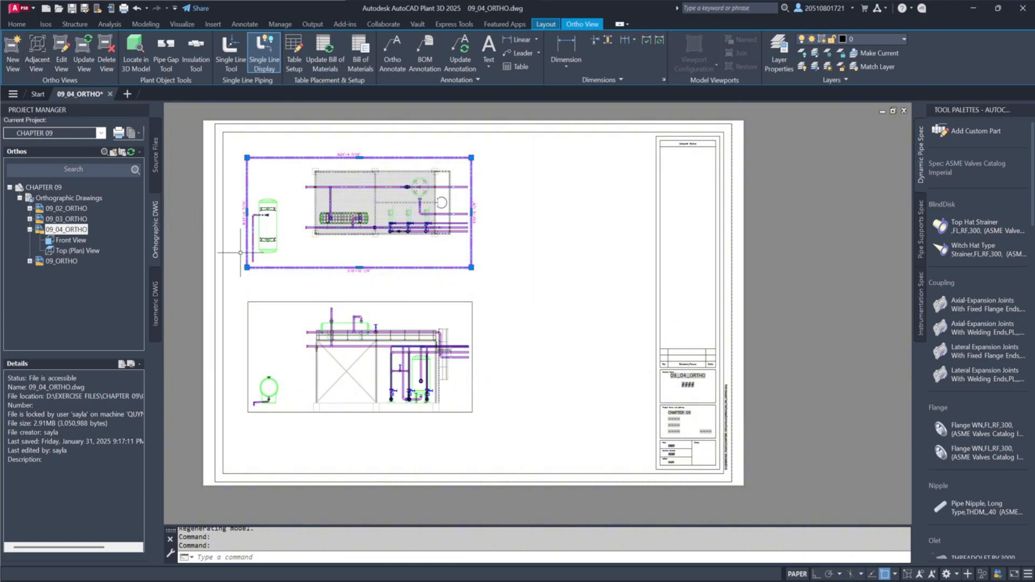
Step: Create a Right adjacent view and place it beside the front view
left_click(35, 45)
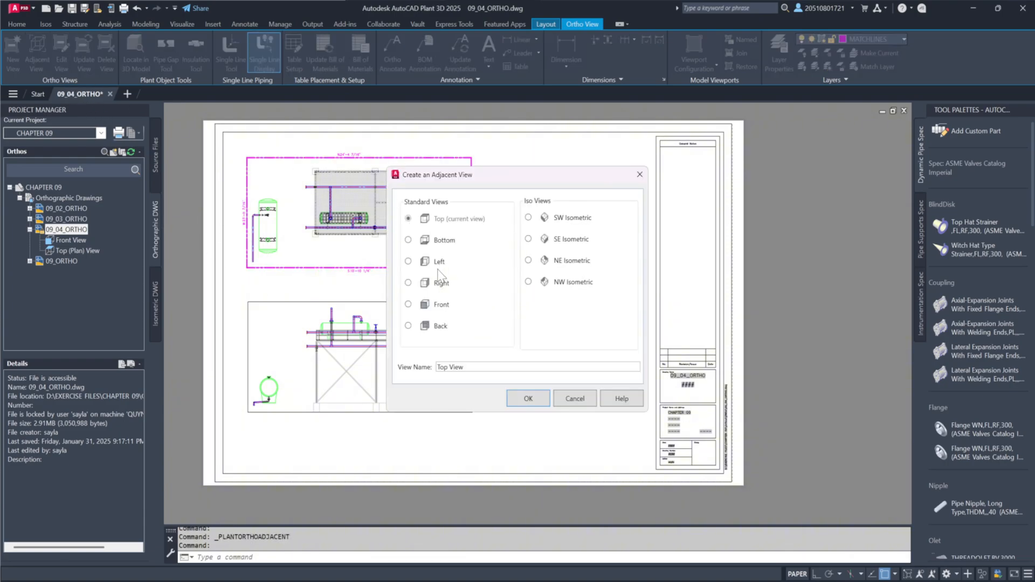
left_click(528, 398)
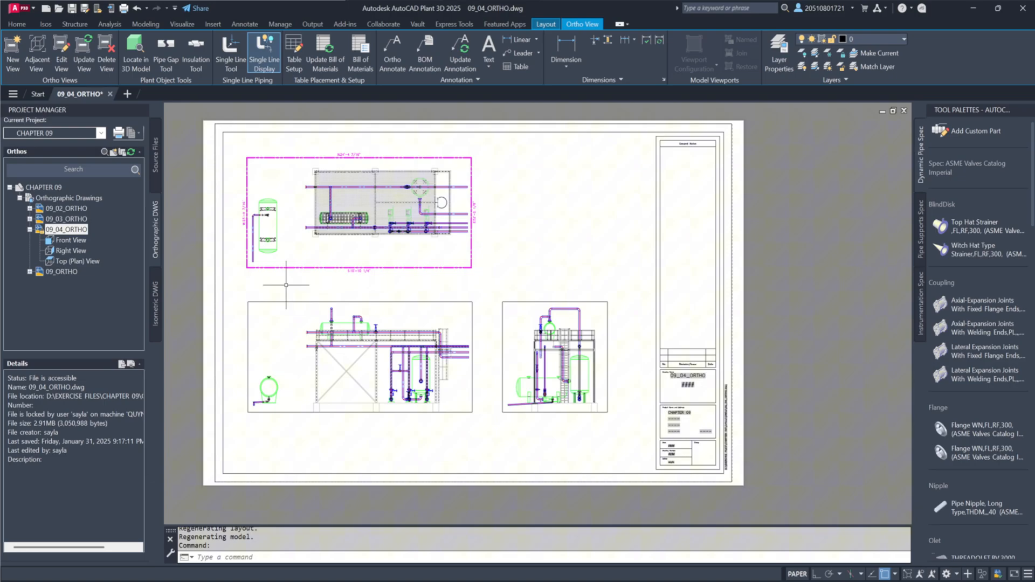
Step: Create an SW Isometric adjacent view and place it at the sheet's upper right
left_click(37, 44)
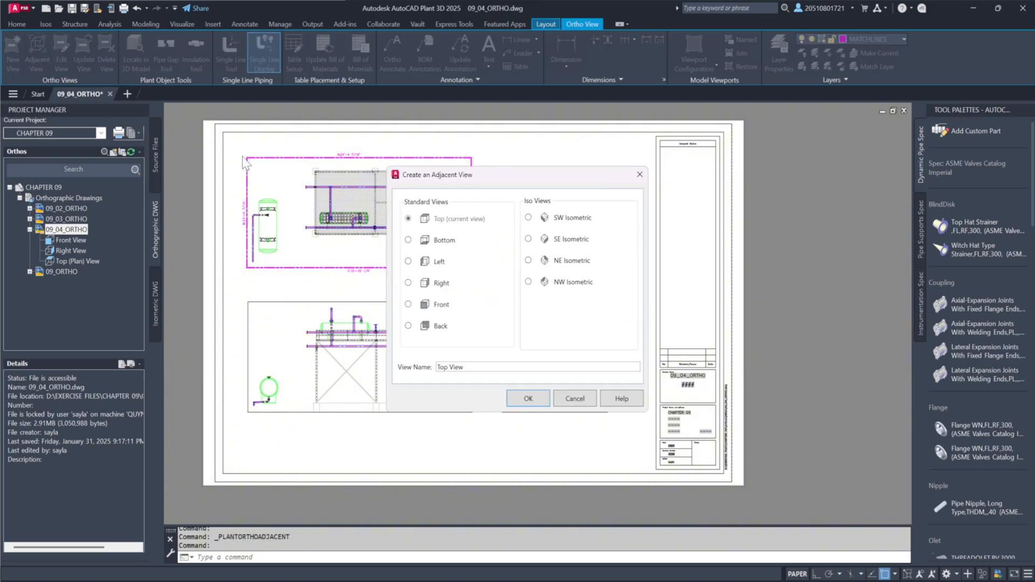
left_click(527, 217)
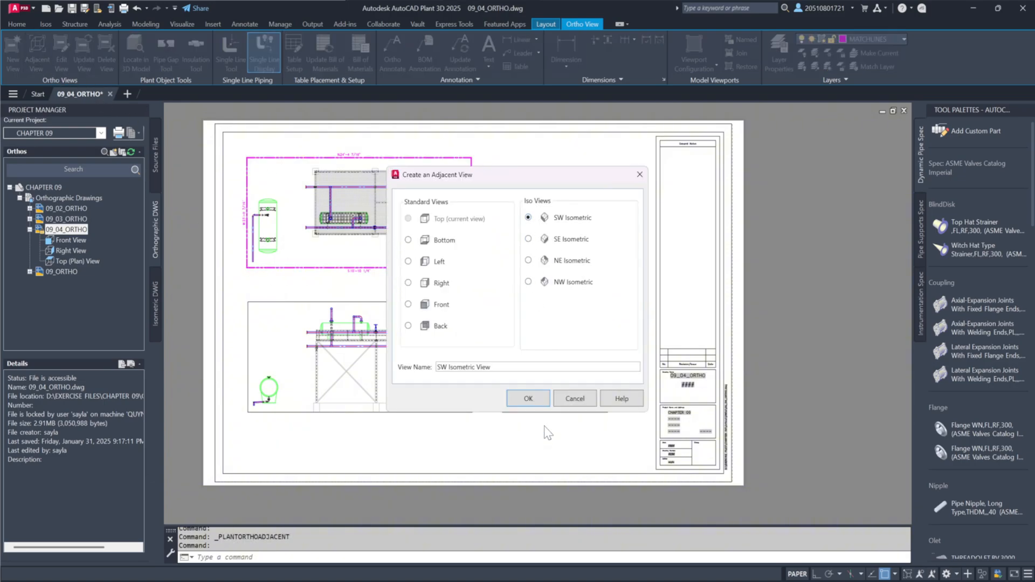
left_click(528, 398)
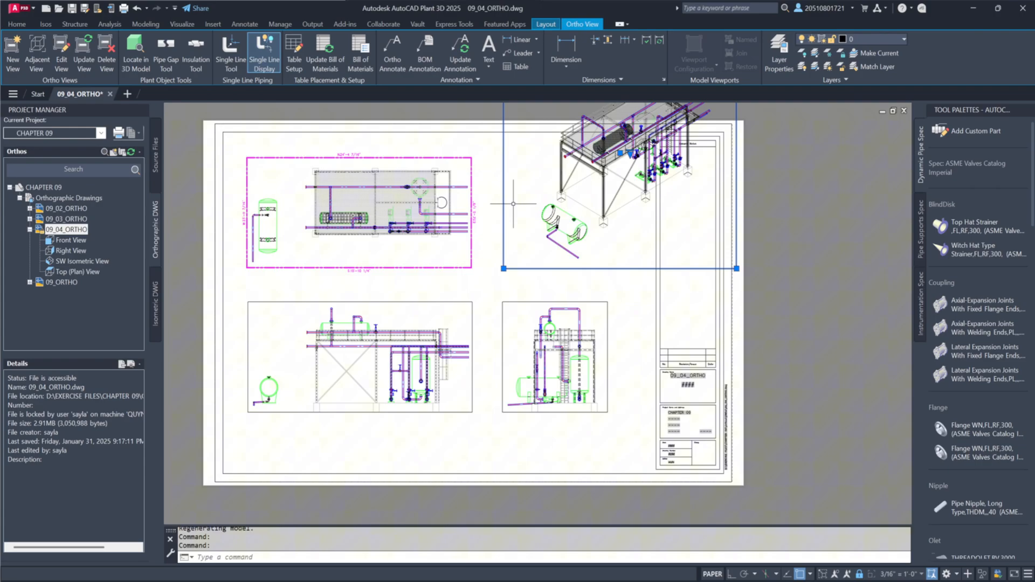
left_click(171, 93)
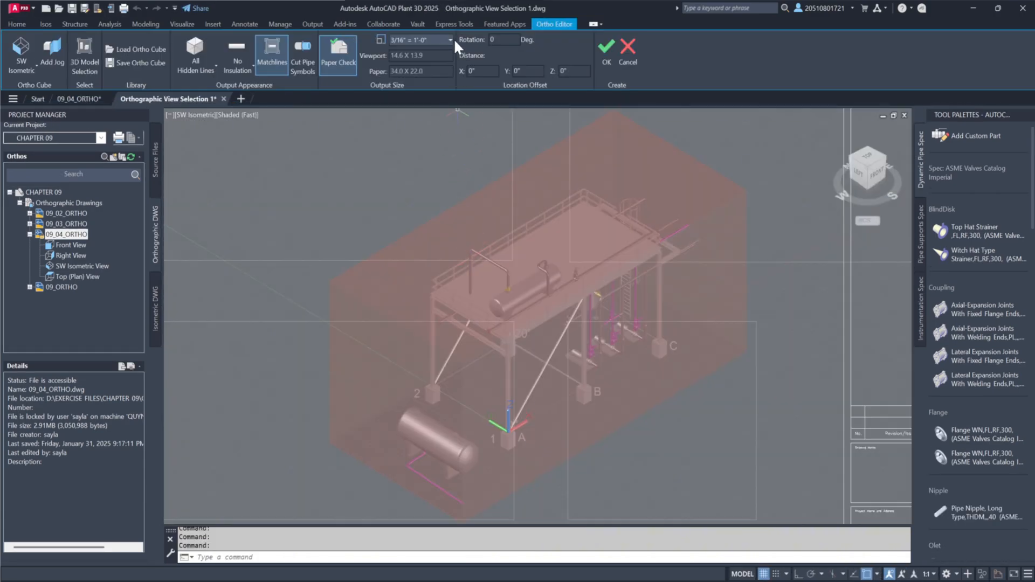
Step: Set the isometric view to 1/16" = 1'-0" scale with hidden lines for piping only, and accept
left_click(448, 40)
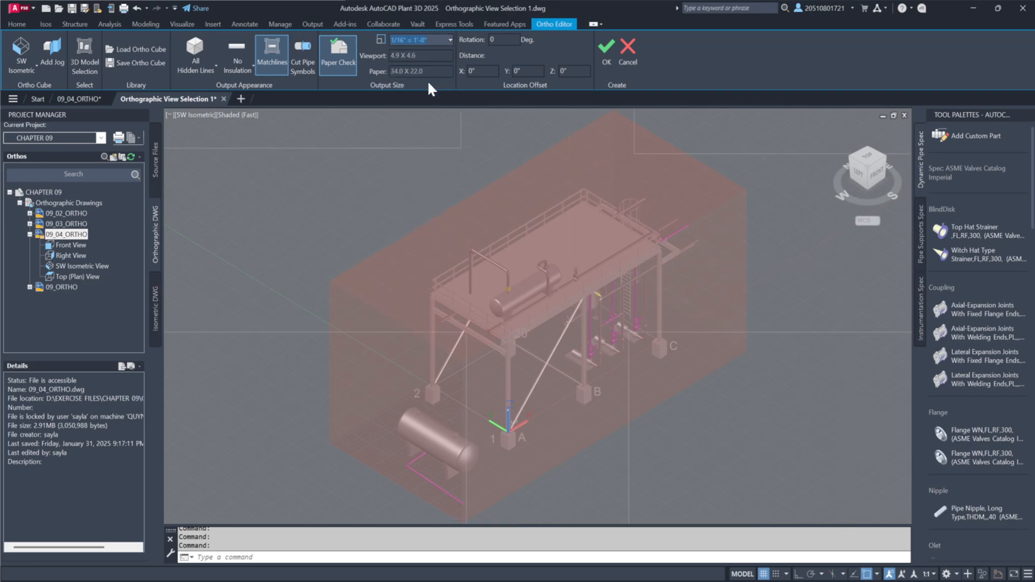
left_click(195, 54)
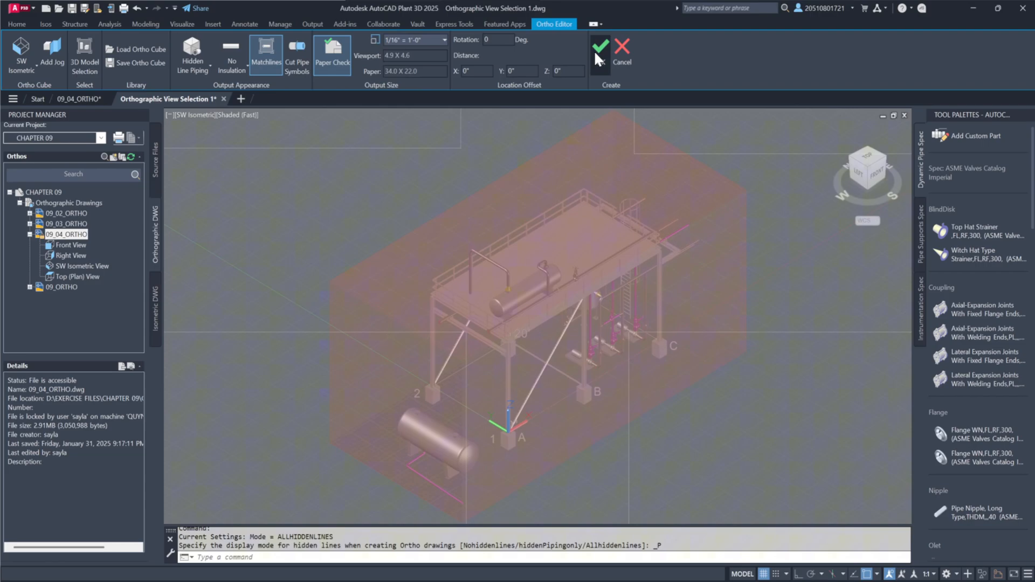
left_click(602, 44)
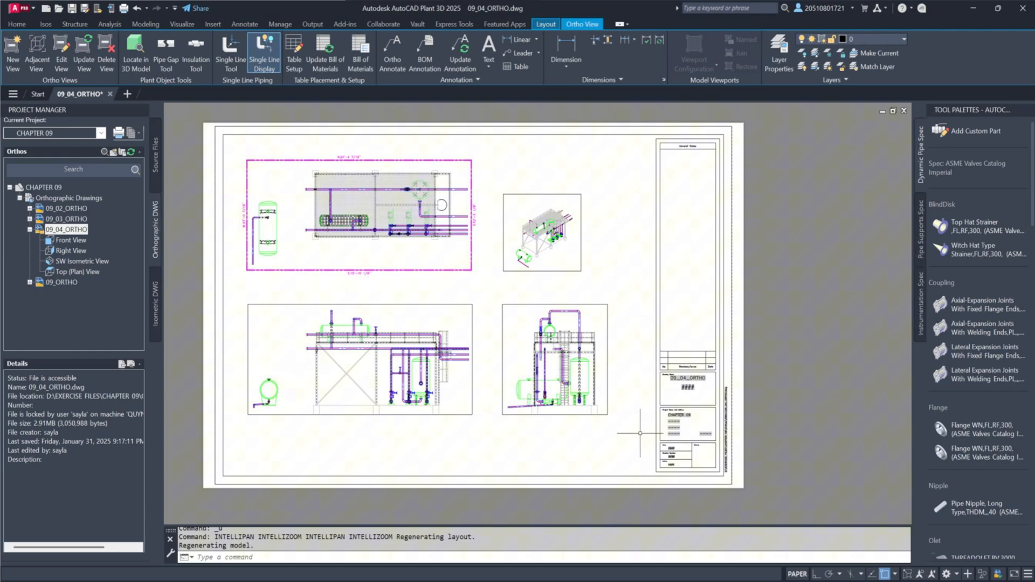
mouse_move(634, 430)
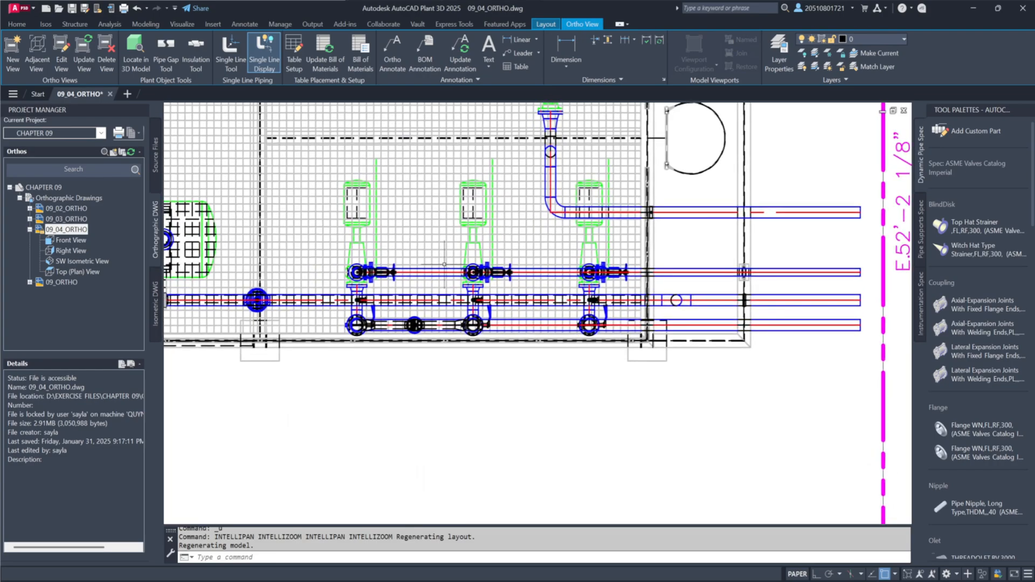
mouse_move(161, 49)
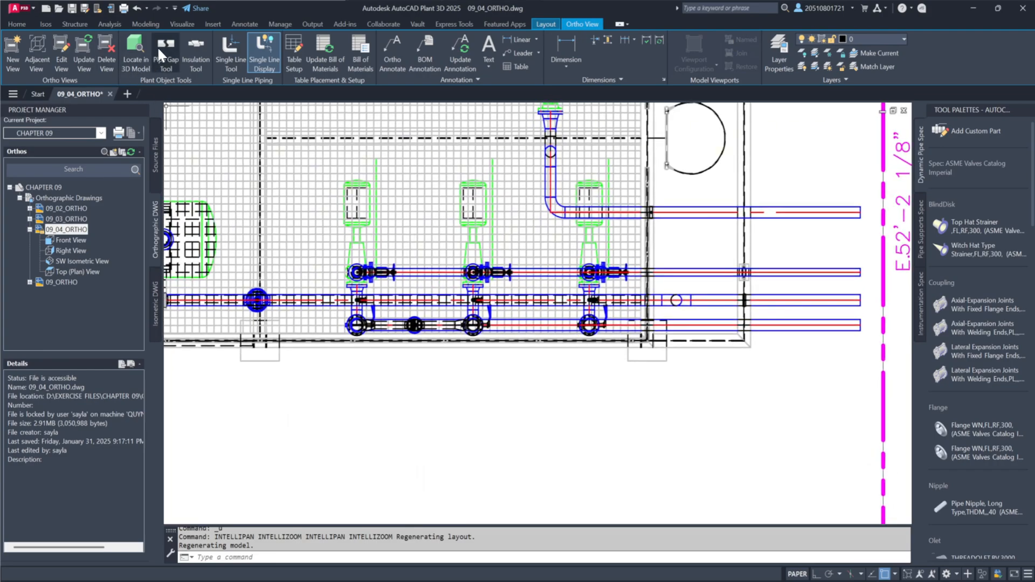
Step: Start a Pipe Gap and pick the middle horizontal pipe in the plan view
left_click(166, 46)
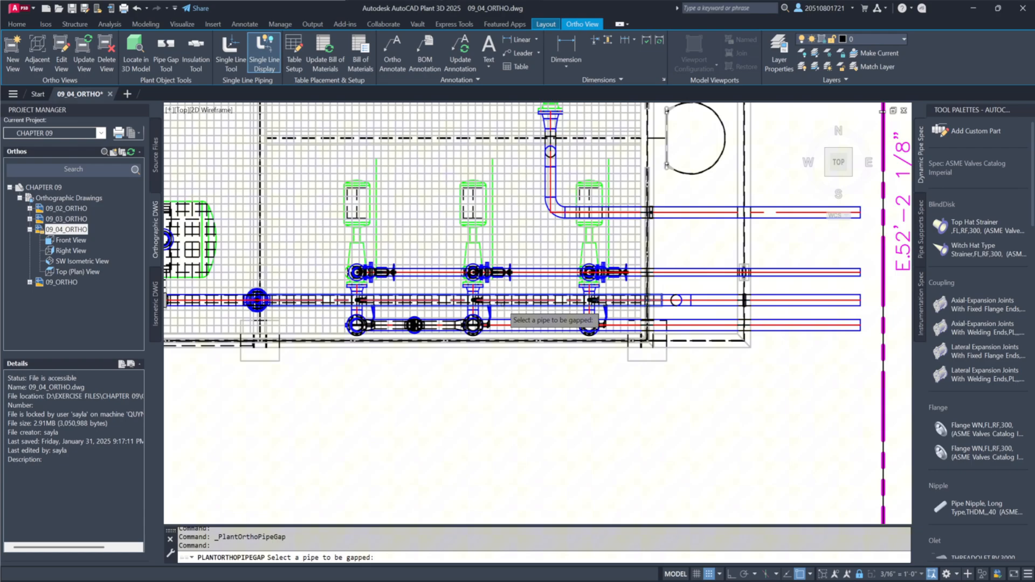
left_click(496, 298)
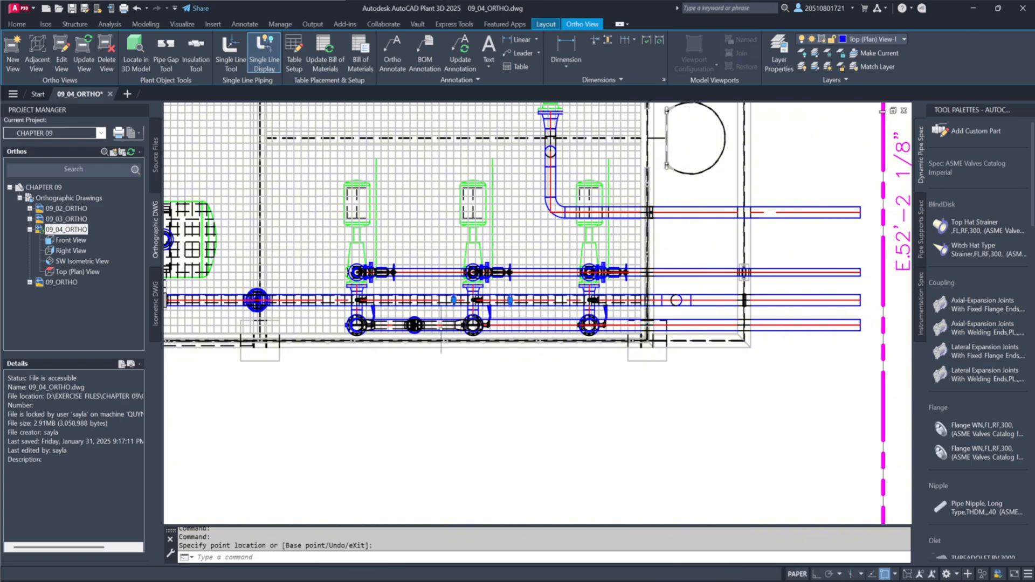
mouse_move(887, 286)
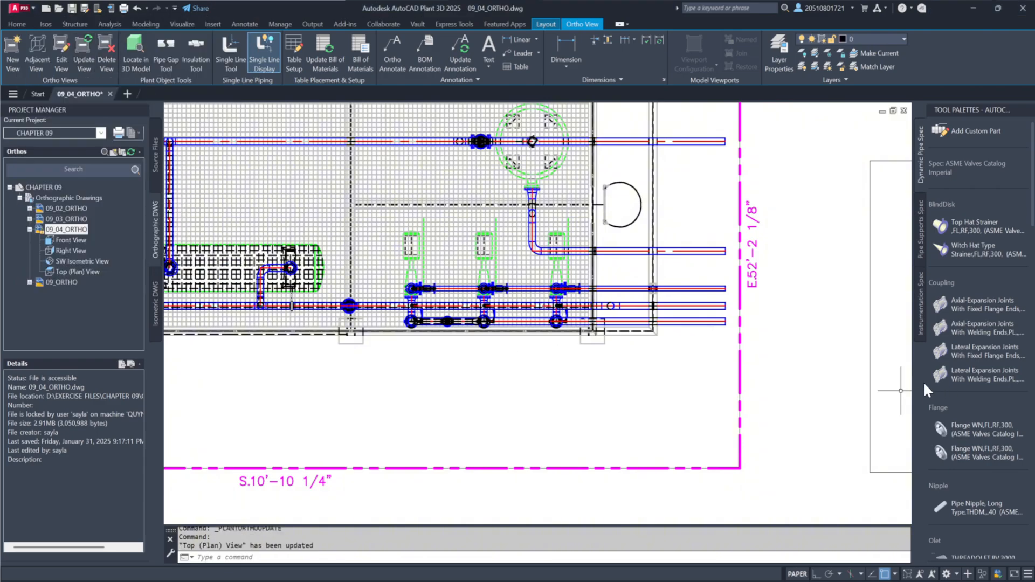
mouse_move(804, 407)
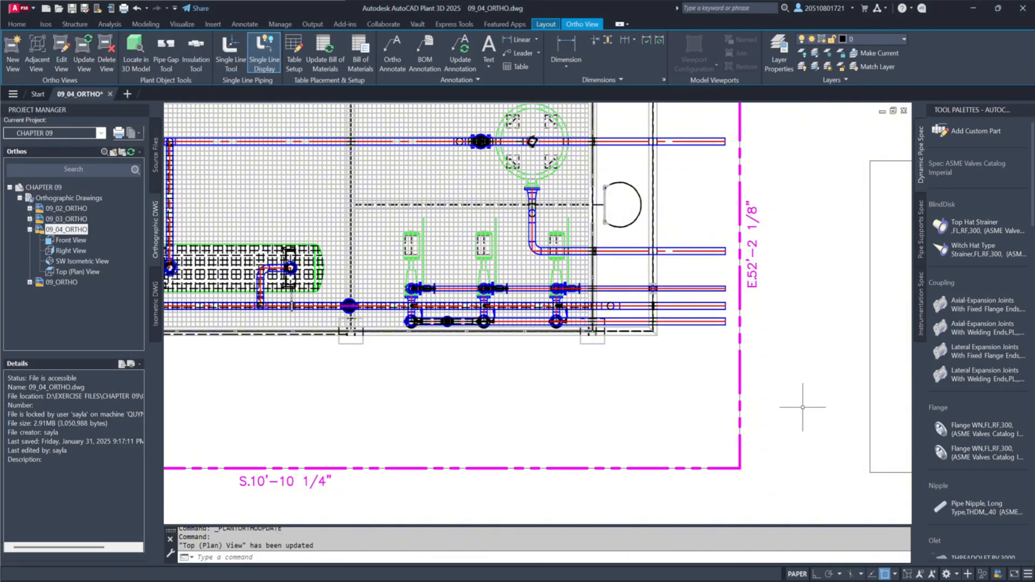